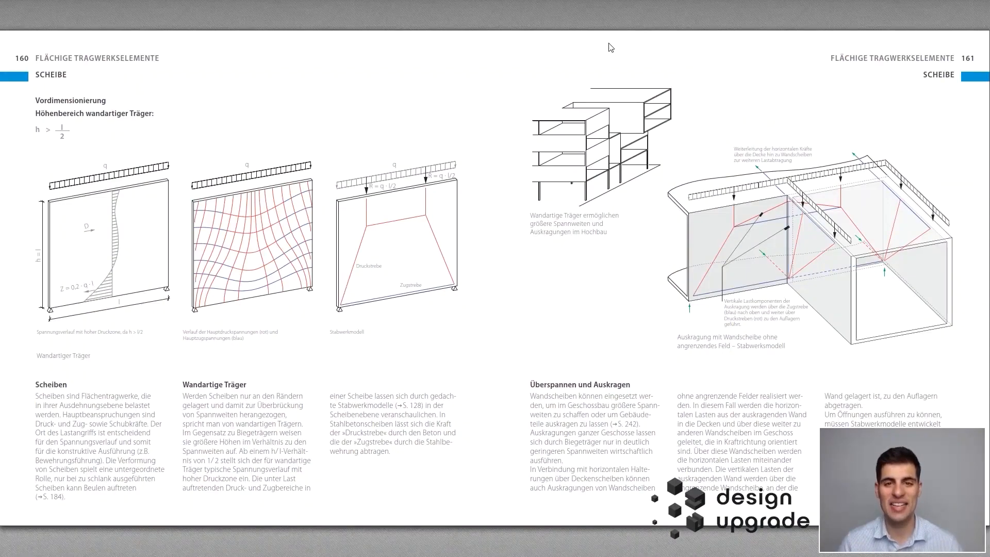
pyautogui.moveTo(490, 226)
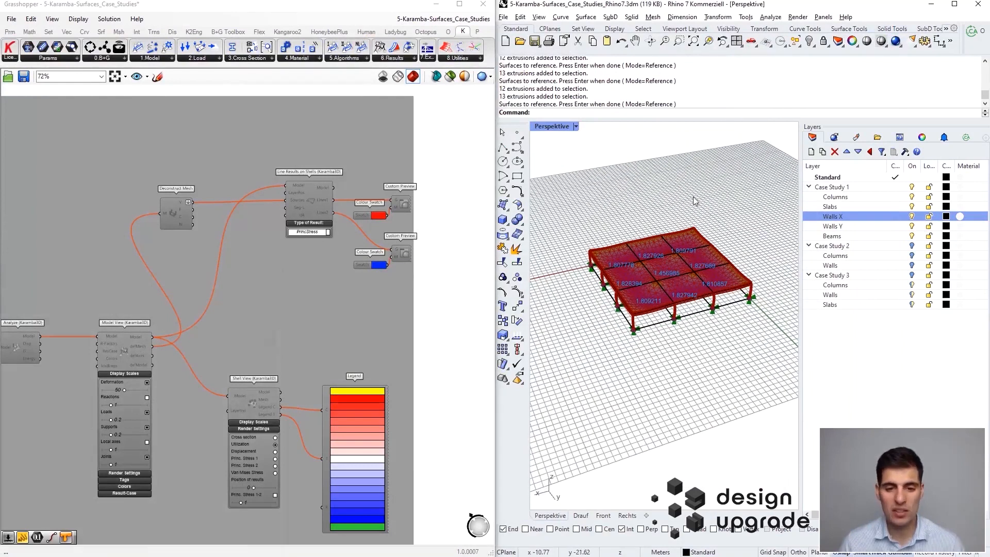
# - Disable the Case Study 1 group, hide its layer, and make the Case Study 2 Walls layer active
pyautogui.scroll(-3)
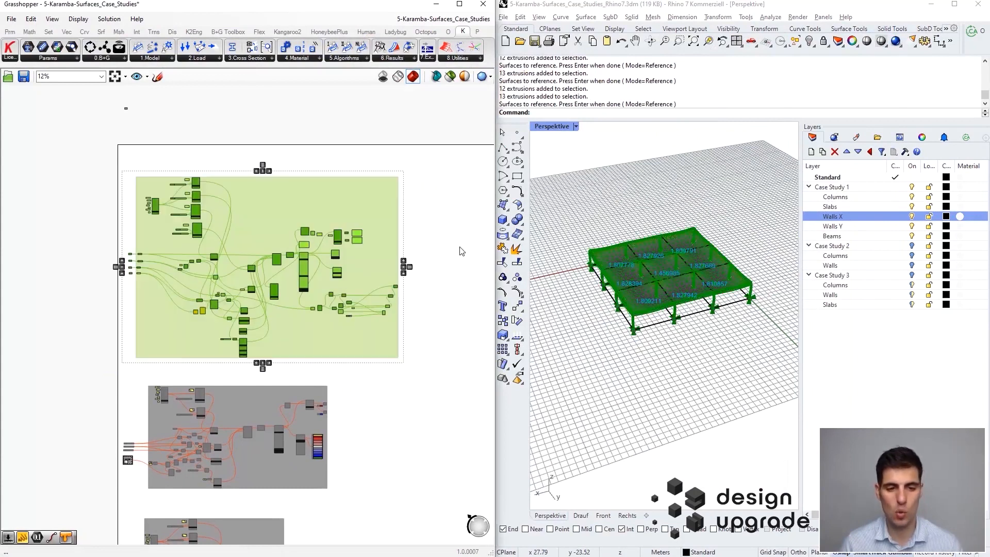
pyautogui.rightClick(461, 251)
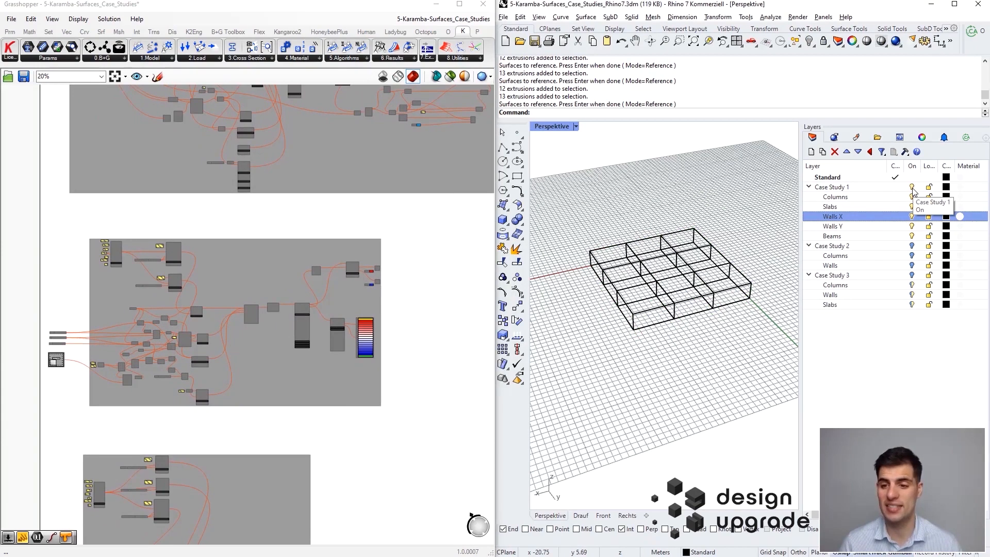
pyautogui.click(832, 187)
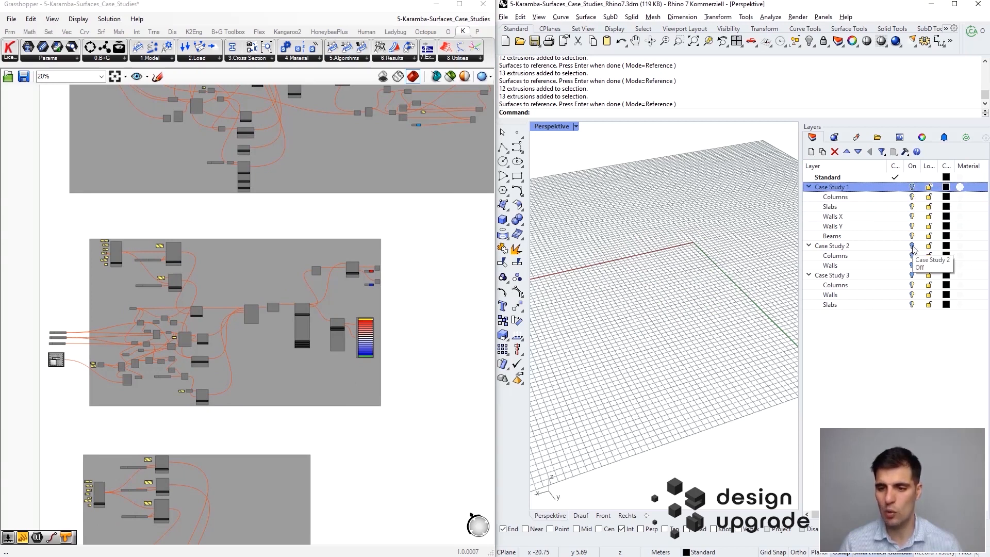
pyautogui.click(832, 245)
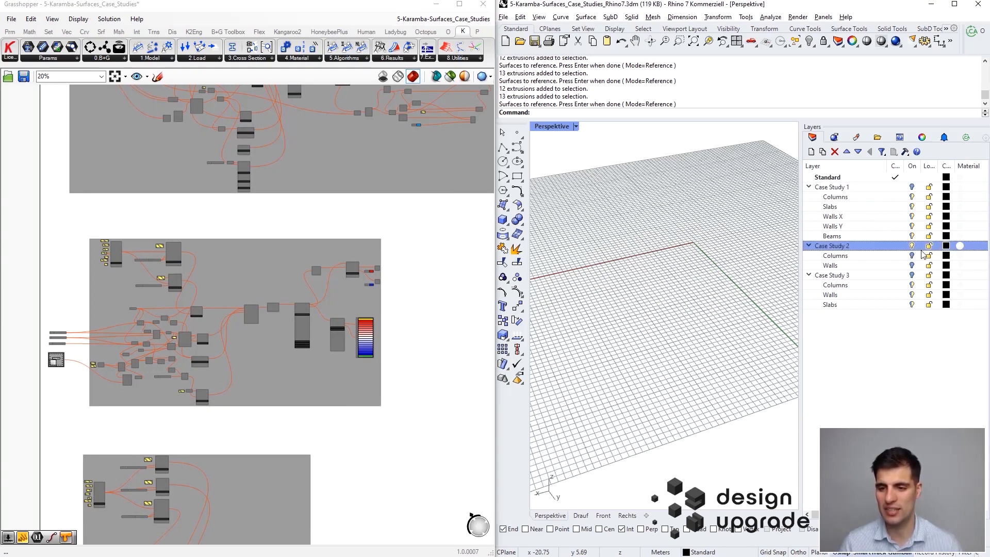
pyautogui.click(830, 265)
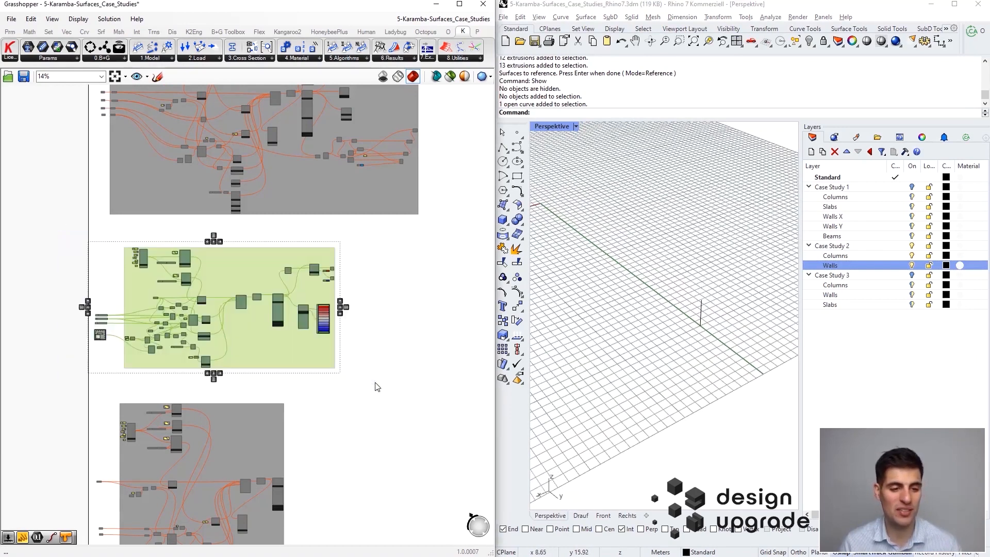
# - Enable the Case Study 2 group to show the deep-beam wall with supports and loads
pyautogui.scroll(-3)
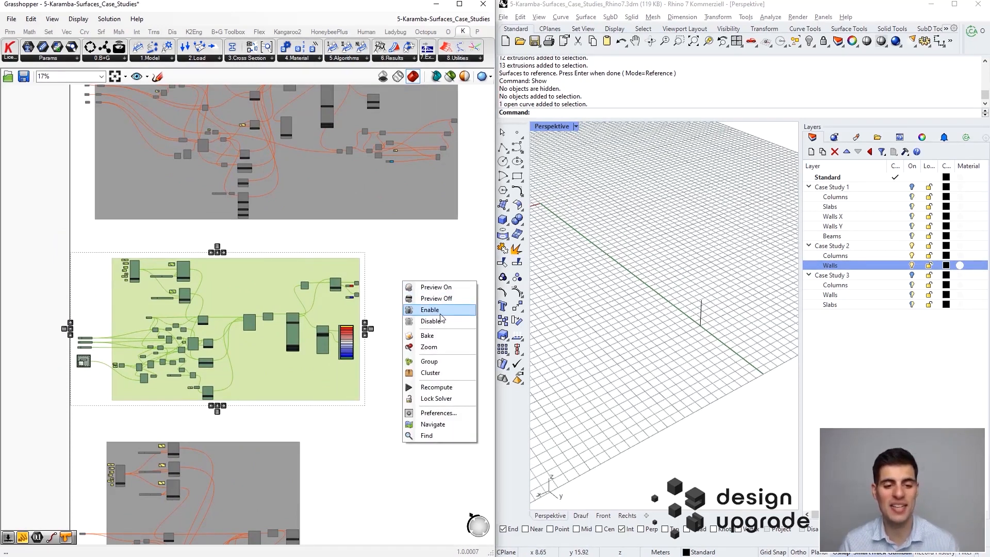
pyautogui.click(430, 310)
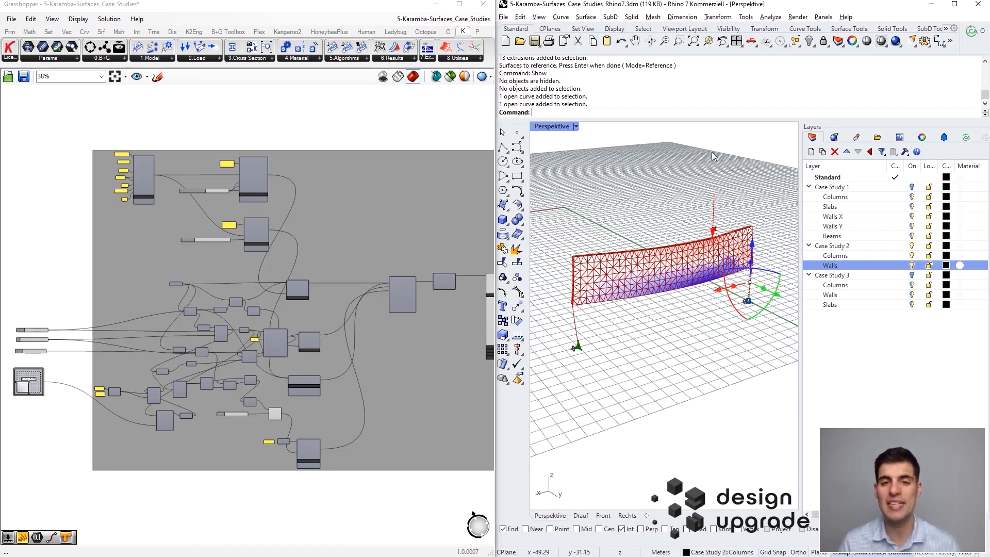
pyautogui.moveTo(683, 219)
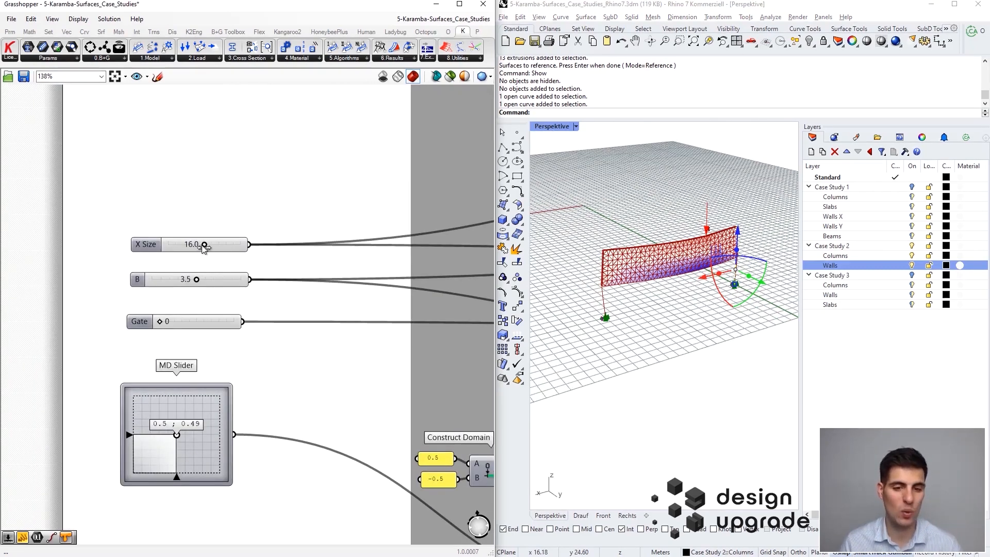
# - Set the wall's X Size slider to 20.6, lengthening the deep beam
pyautogui.moveTo(205, 245); pyautogui.dragTo(193, 245)
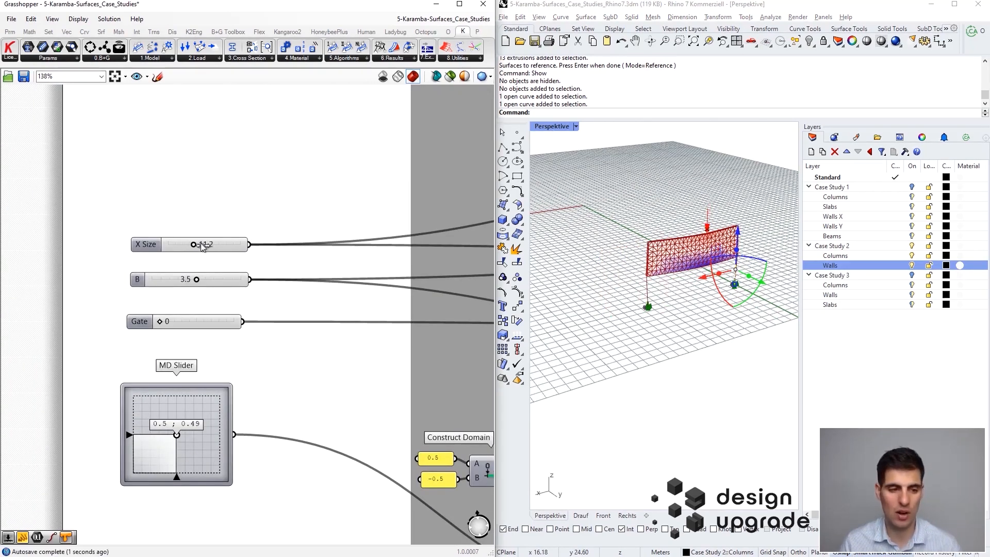
pyautogui.moveTo(192, 244); pyautogui.dragTo(209, 244)
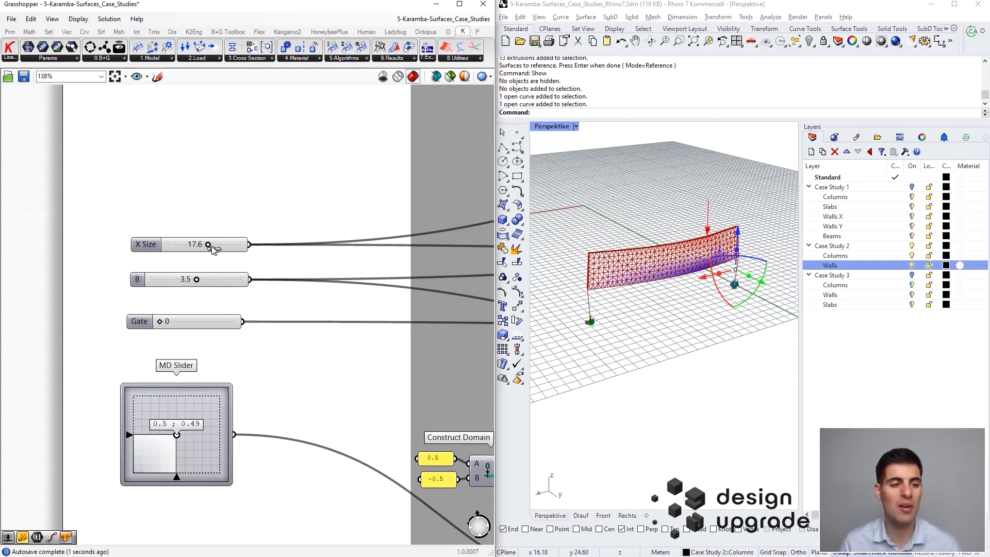
pyautogui.moveTo(208, 245); pyautogui.dragTo(214, 245)
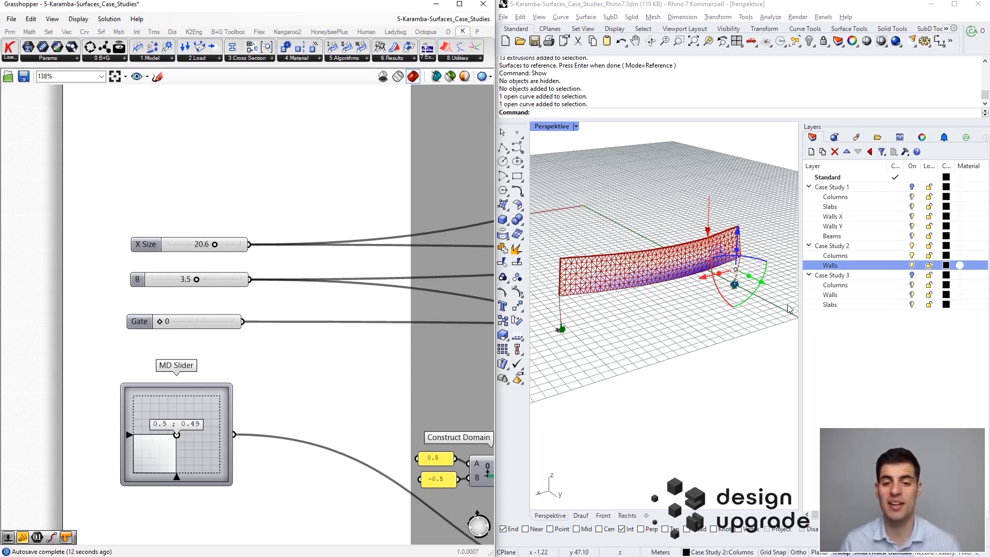
pyautogui.moveTo(673, 281)
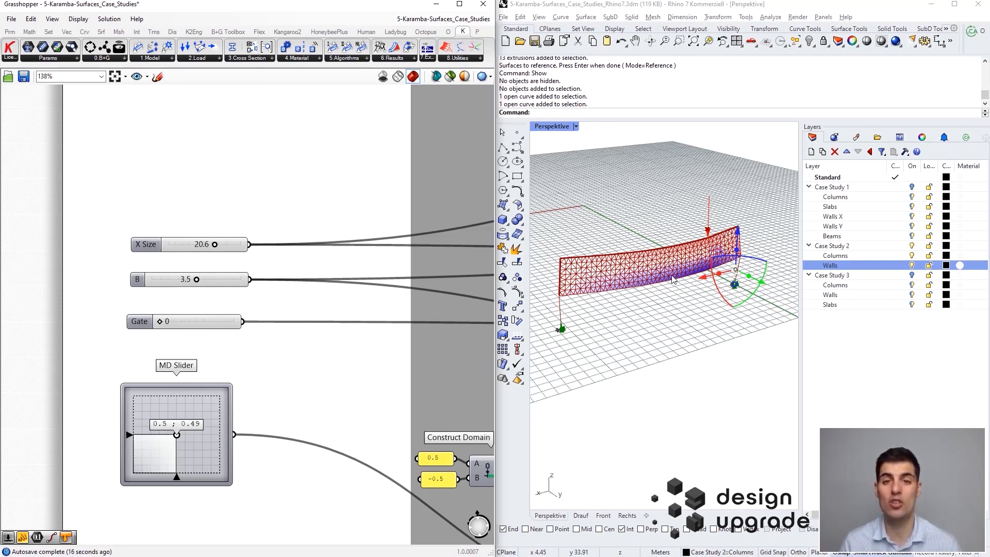
pyautogui.moveTo(627, 286)
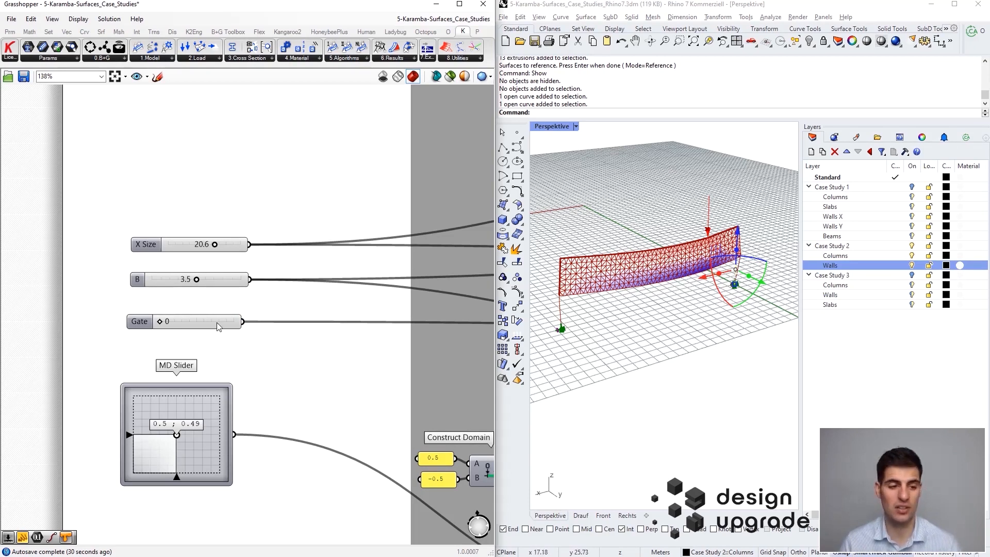
pyautogui.moveTo(190, 318)
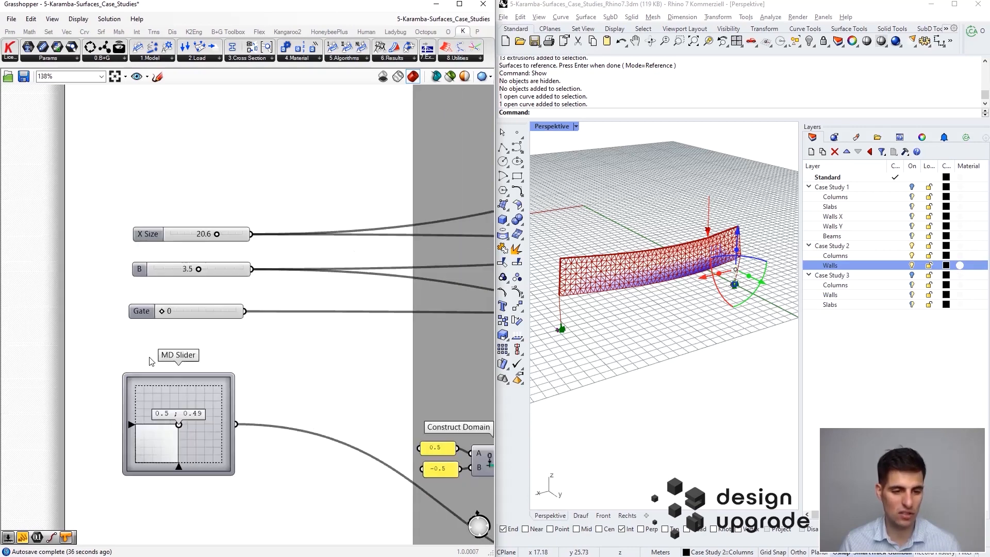
pyautogui.scroll(-3)
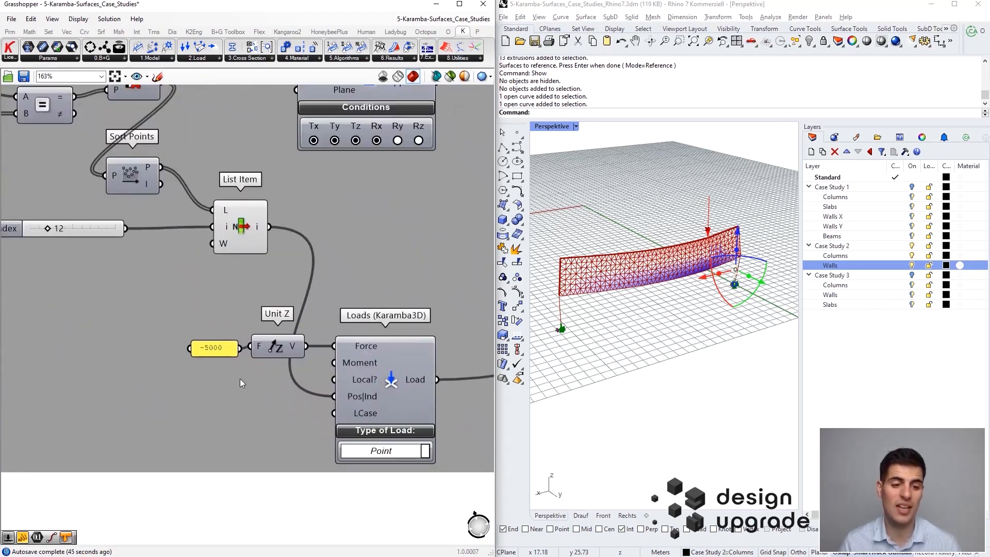
pyautogui.scroll(-3)
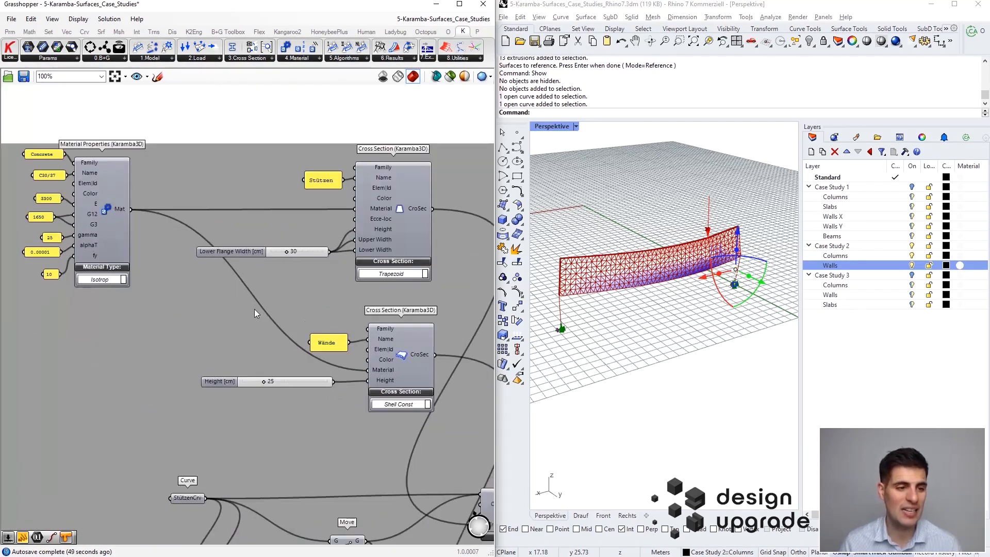
pyautogui.scroll(-3)
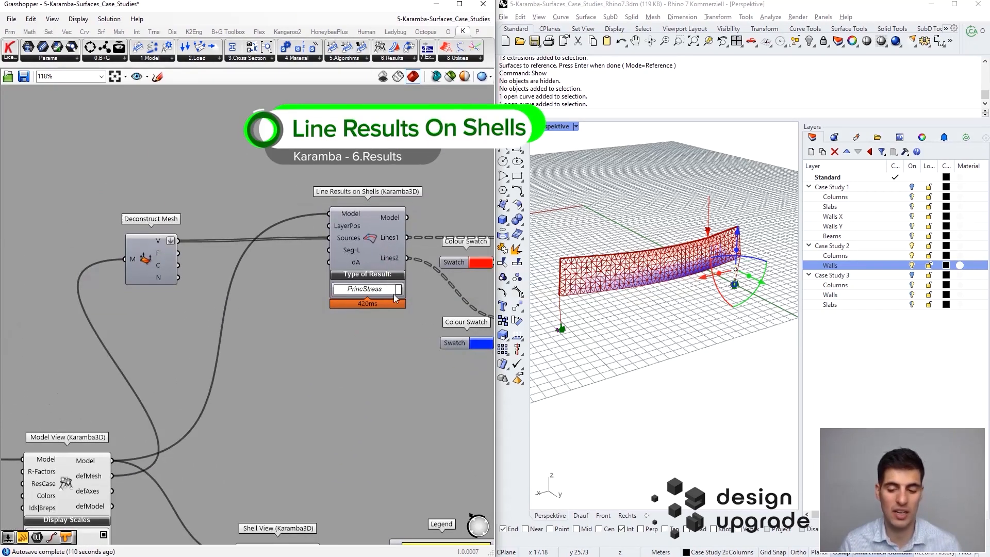
pyautogui.moveTo(372, 249)
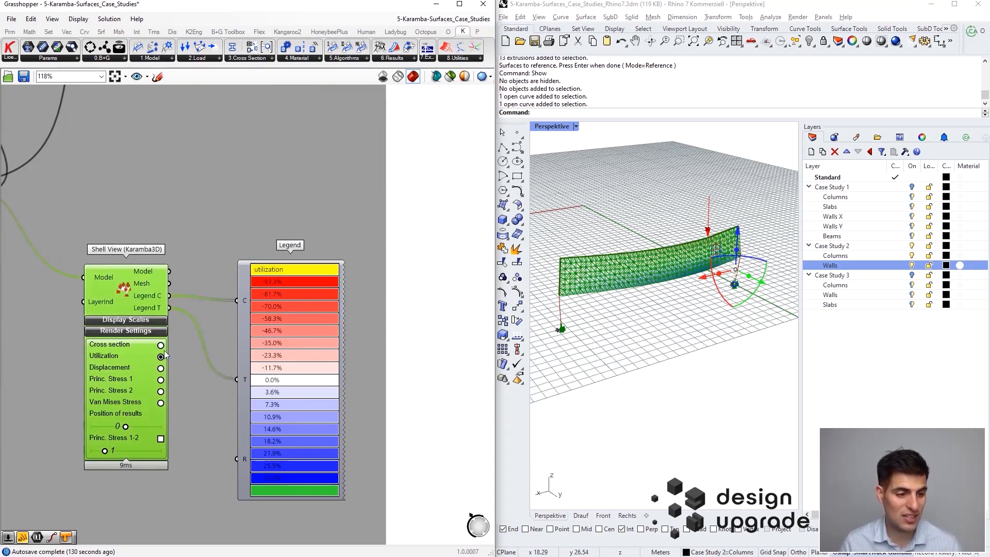
pyautogui.moveTo(161, 355)
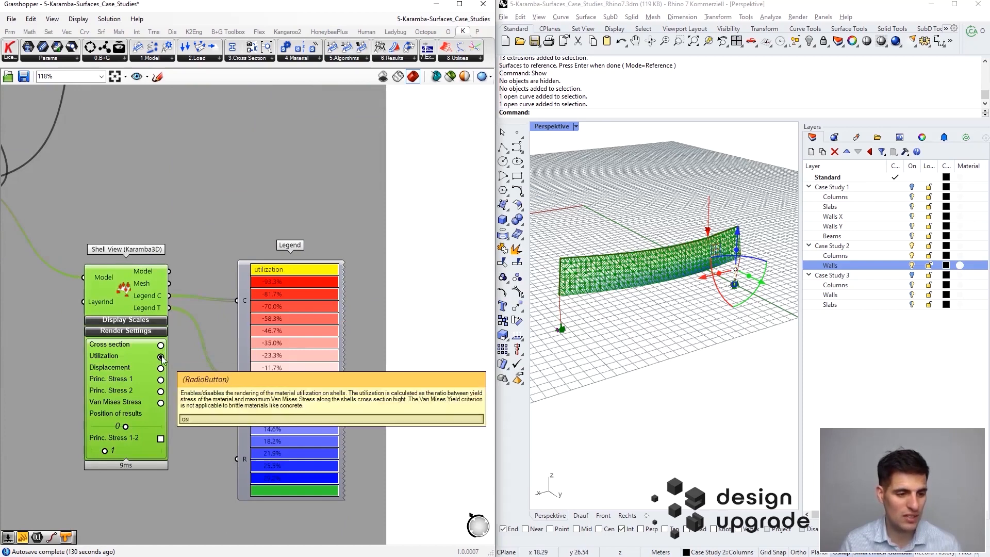
# - Turn off Utilization in Shell View so red and blue principal stress lines appear
pyautogui.click(160, 355)
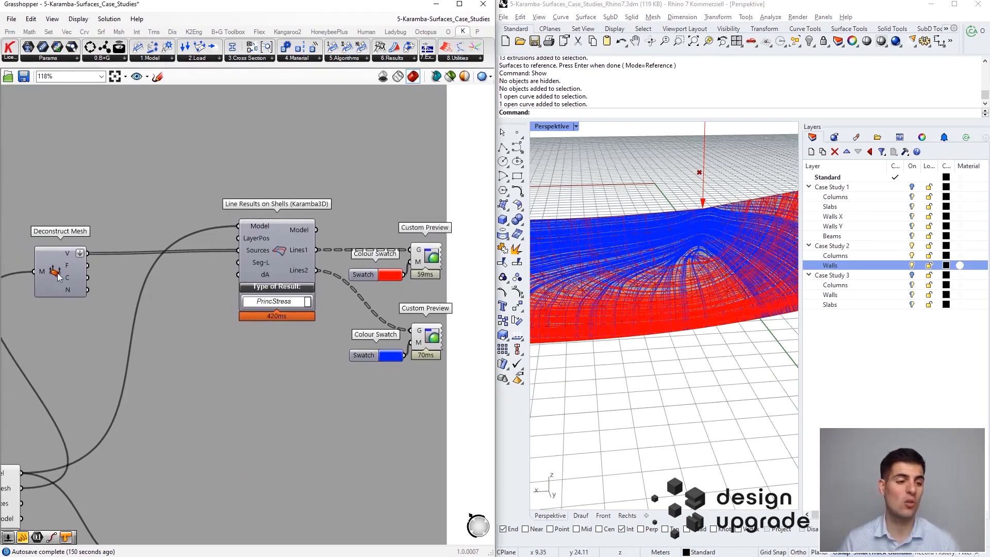
pyautogui.click(58, 268)
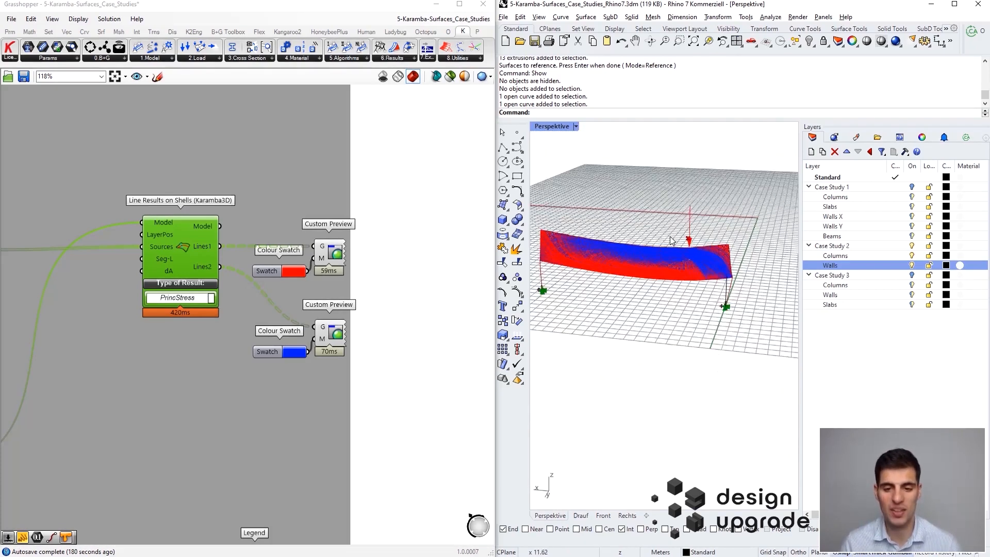
pyautogui.scroll(-3)
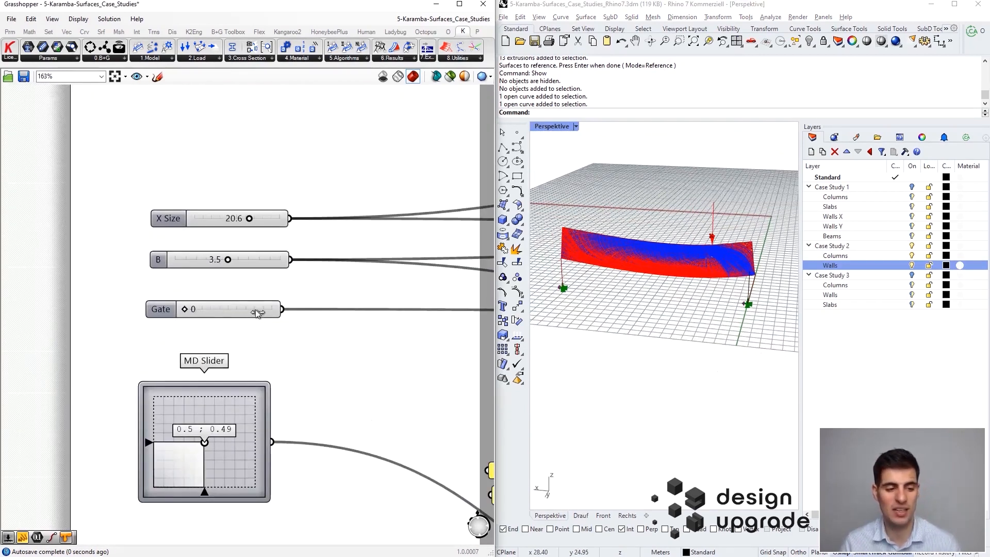
# - Add the wall opening and move it toward the far end of the wall
pyautogui.moveTo(191, 309); pyautogui.dragTo(272, 308)
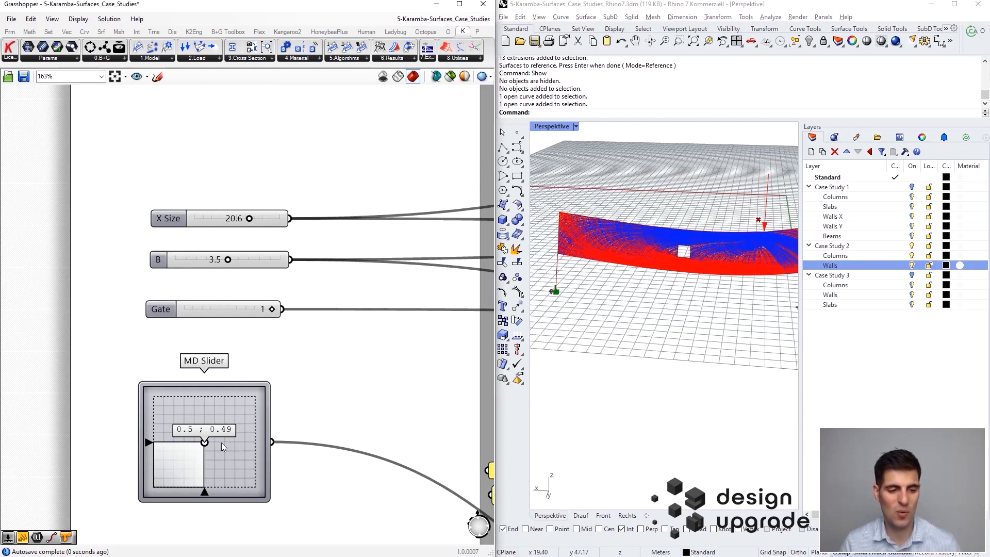
pyautogui.moveTo(203, 442); pyautogui.dragTo(236, 442)
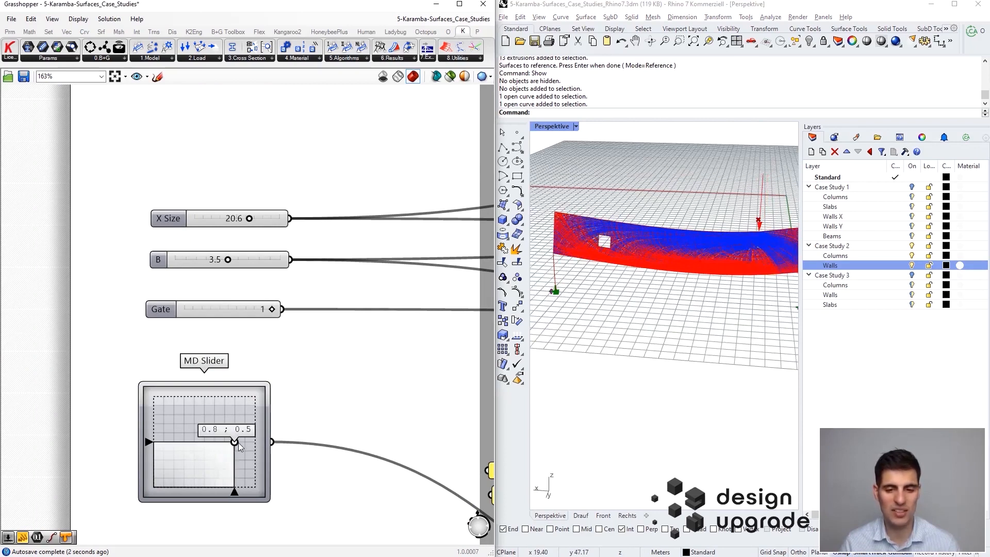
pyautogui.moveTo(239, 445); pyautogui.dragTo(243, 461)
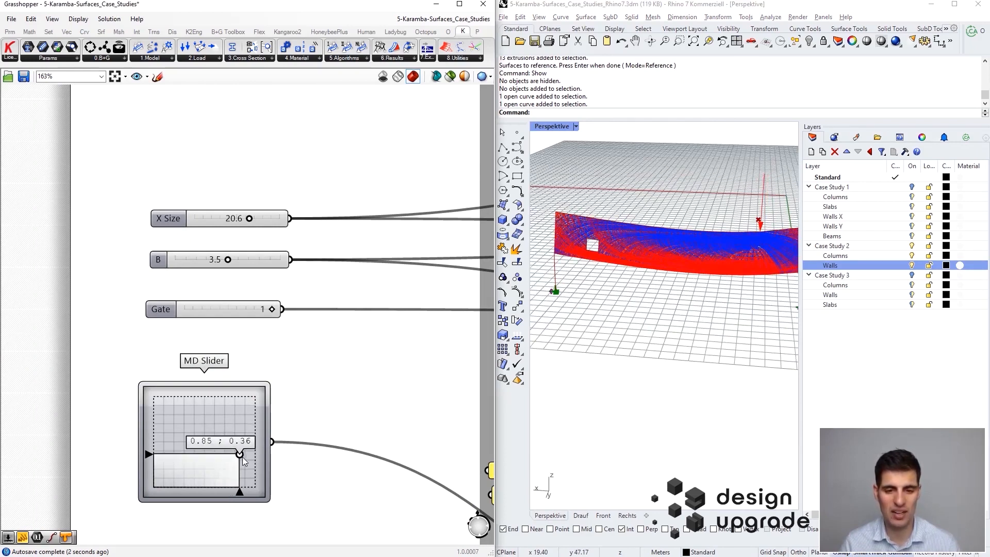
pyautogui.moveTo(241, 454); pyautogui.dragTo(241, 448)
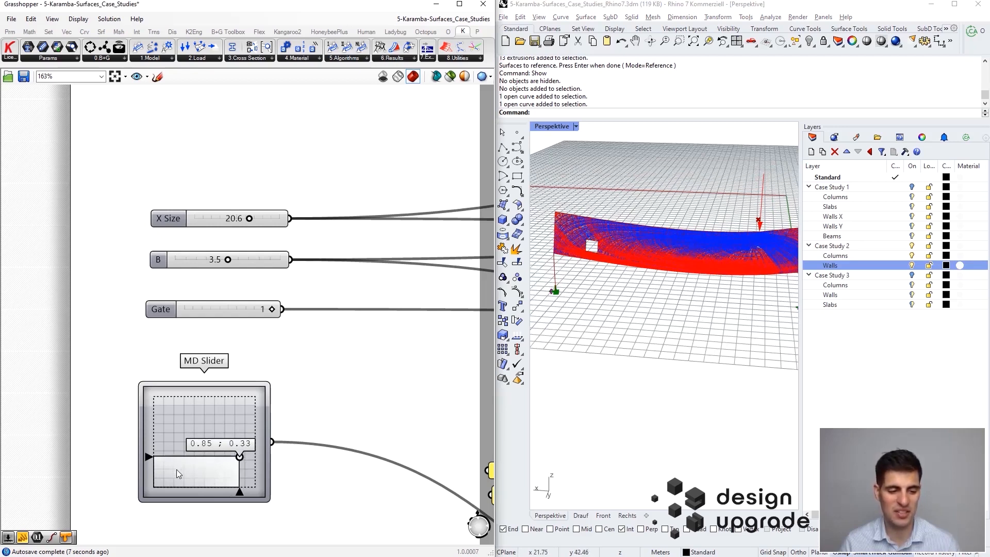
# - Bring the opening back to 0.16 ; 0.47 and orbit to inspect the rerouted stress lines
pyautogui.moveTo(219, 455); pyautogui.dragTo(169, 466)
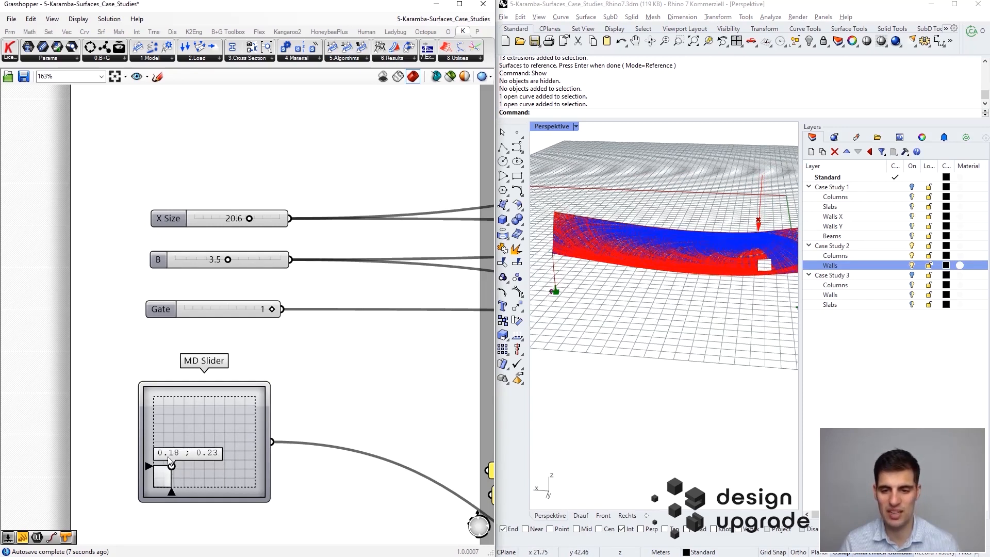
pyautogui.moveTo(170, 465); pyautogui.dragTo(171, 441)
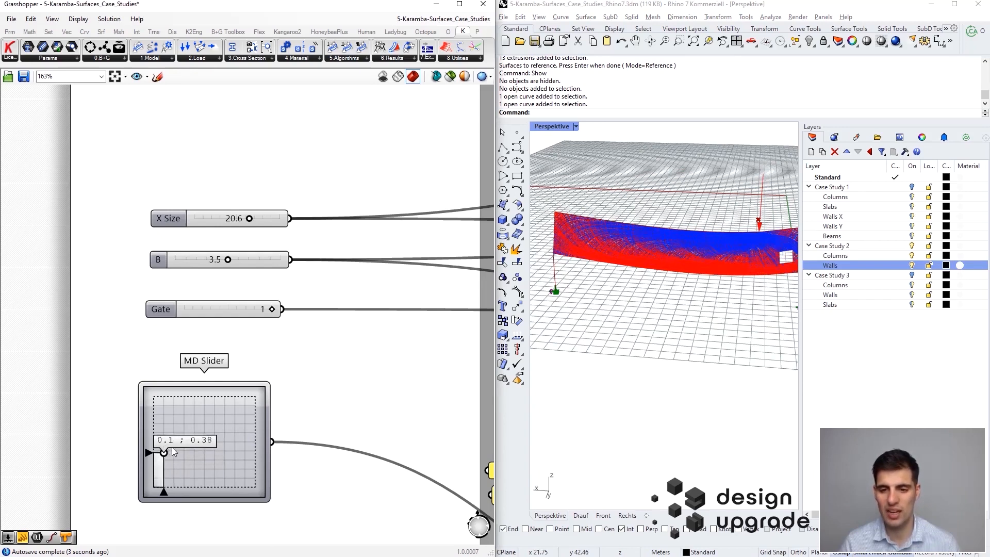
pyautogui.moveTo(171, 452); pyautogui.dragTo(183, 450)
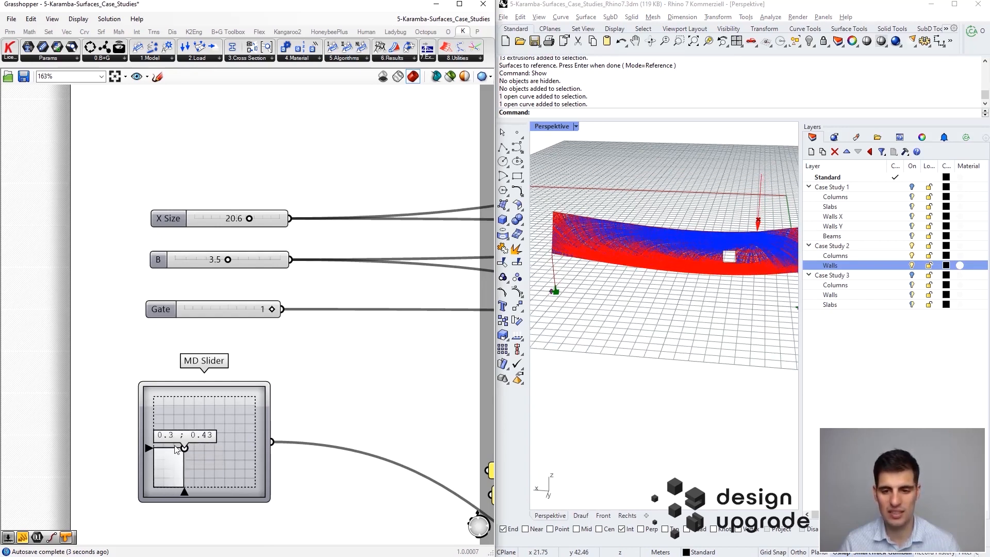
pyautogui.moveTo(183, 448); pyautogui.dragTo(170, 445)
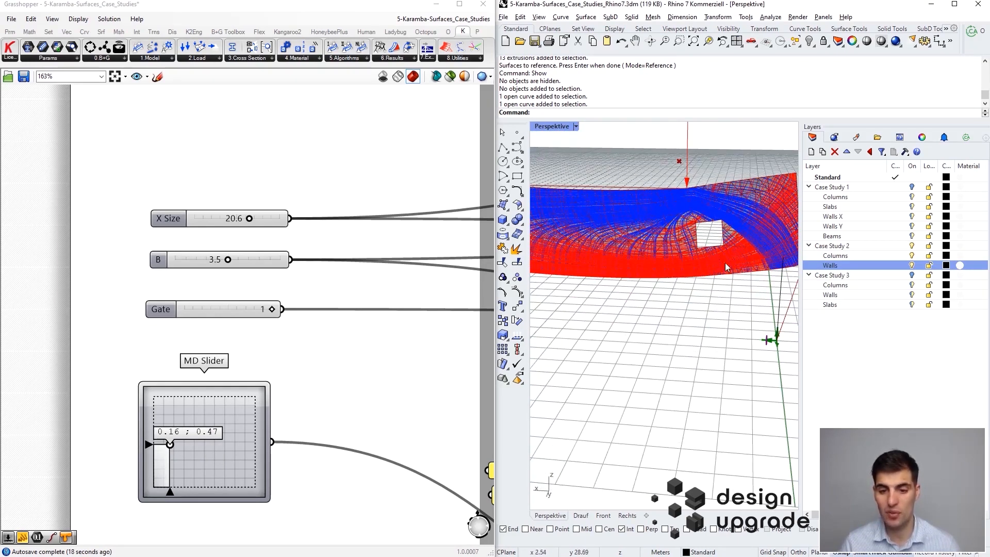
pyautogui.moveTo(726, 265); pyautogui.dragTo(577, 288)
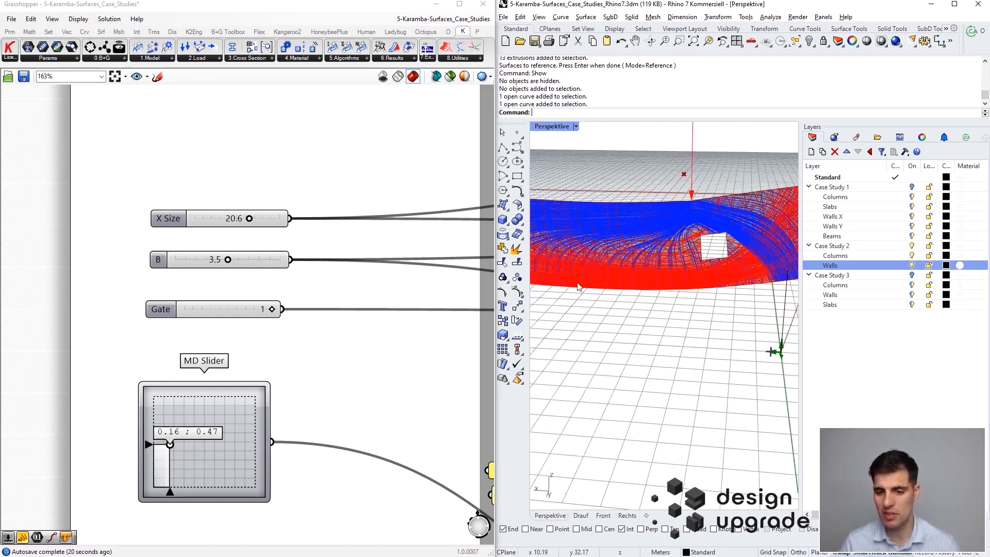
pyautogui.scroll(-3)
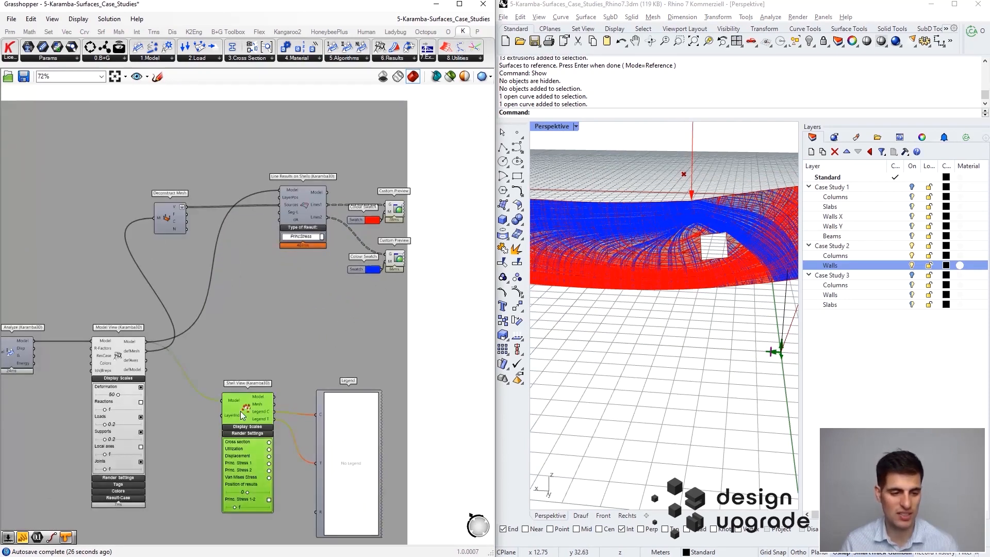
# - Enable Utilization under the Shell View Render Settings to colour the perforated wall
pyautogui.scroll(-3)
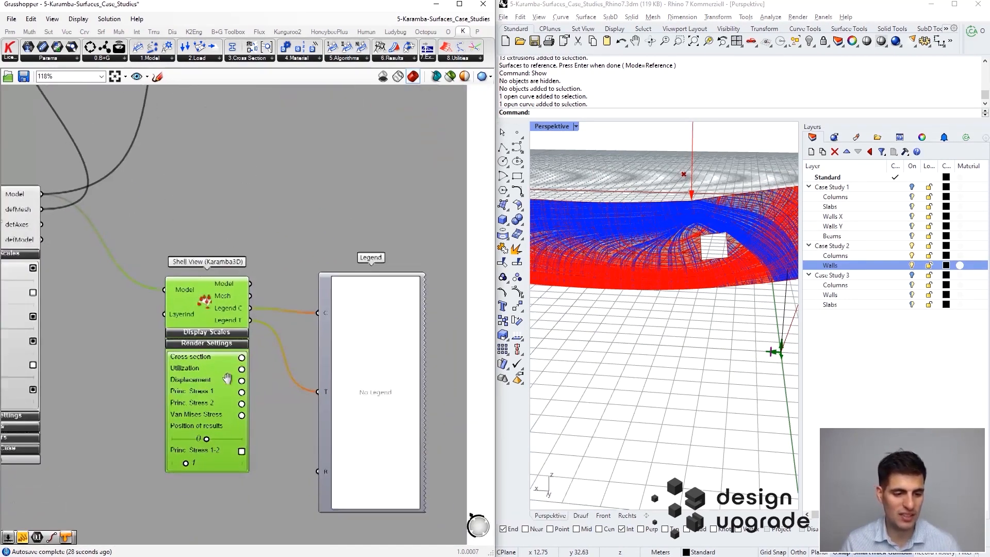
pyautogui.scroll(-3)
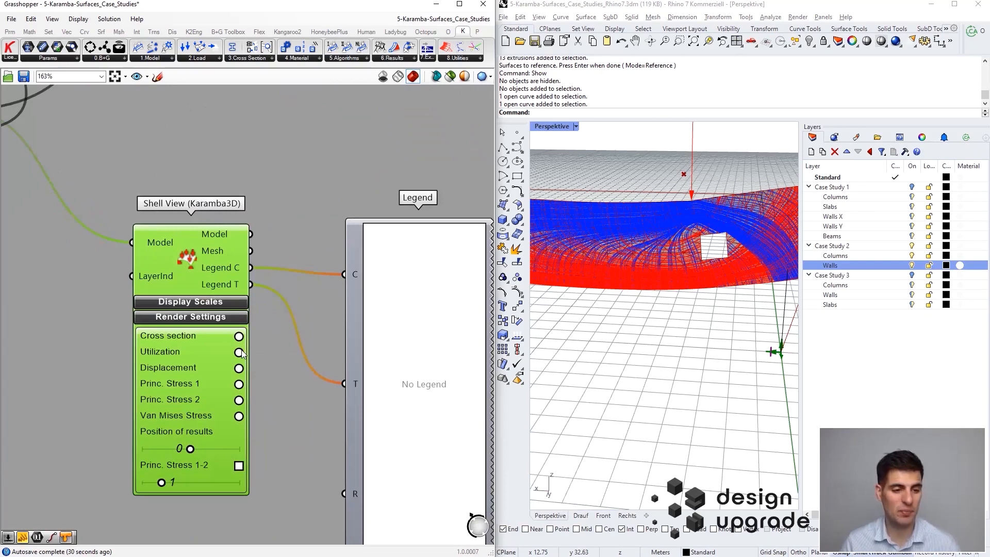
pyautogui.click(238, 351)
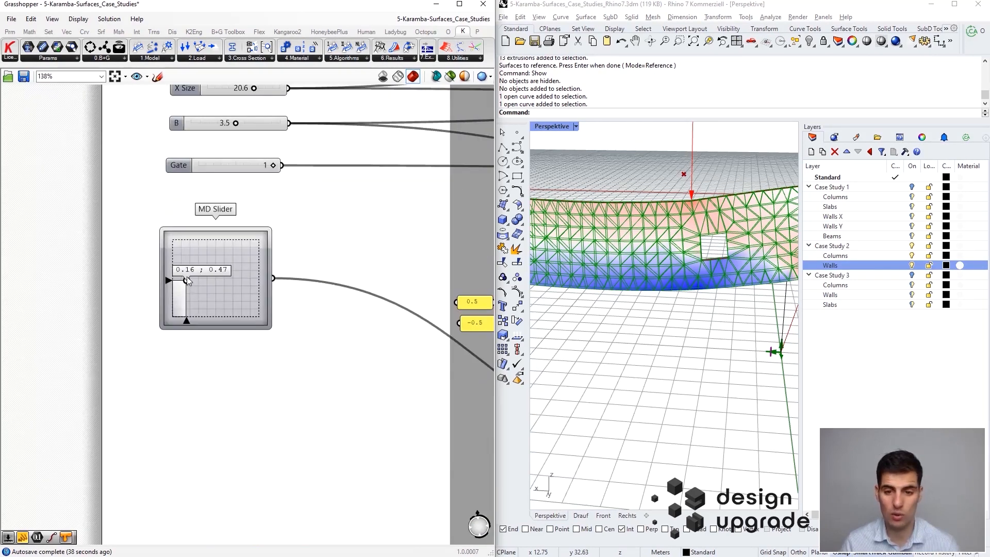
# - Raise the opening from 0.16 ; 0.47 to the wall's top edge at about 0.14 ; 0.8
pyautogui.moveTo(184, 281); pyautogui.dragTo(185, 272)
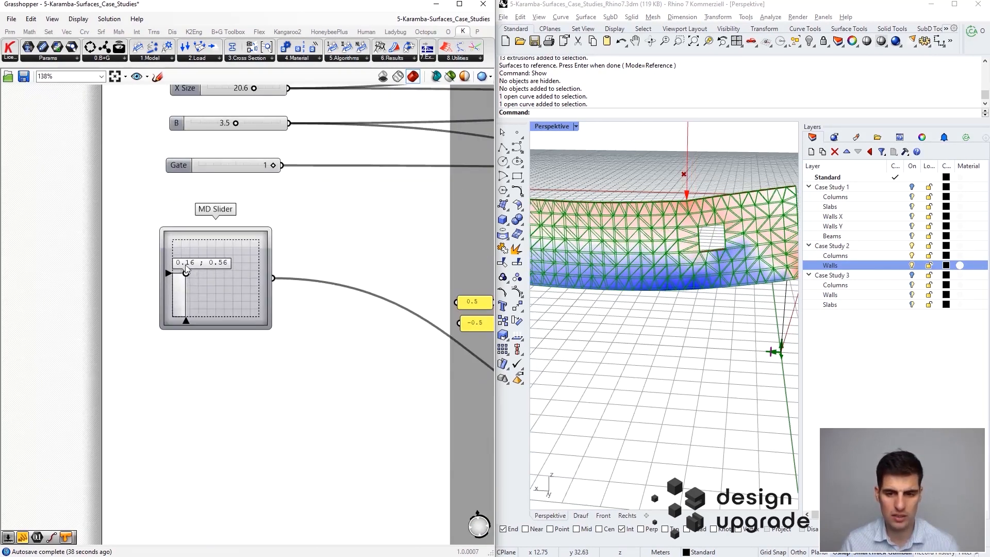
pyautogui.moveTo(185, 272); pyautogui.dragTo(185, 253)
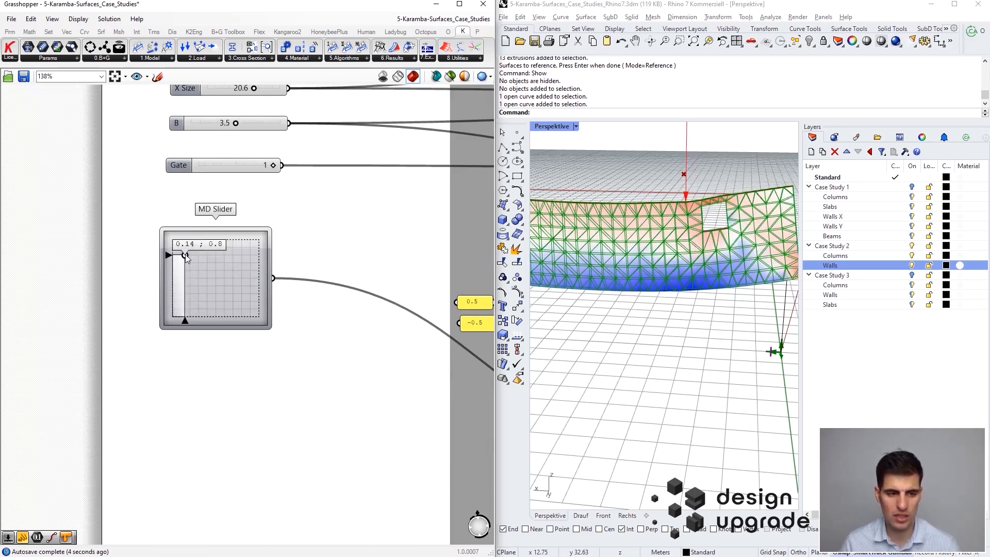
pyautogui.moveTo(187, 255); pyautogui.dragTo(188, 254)
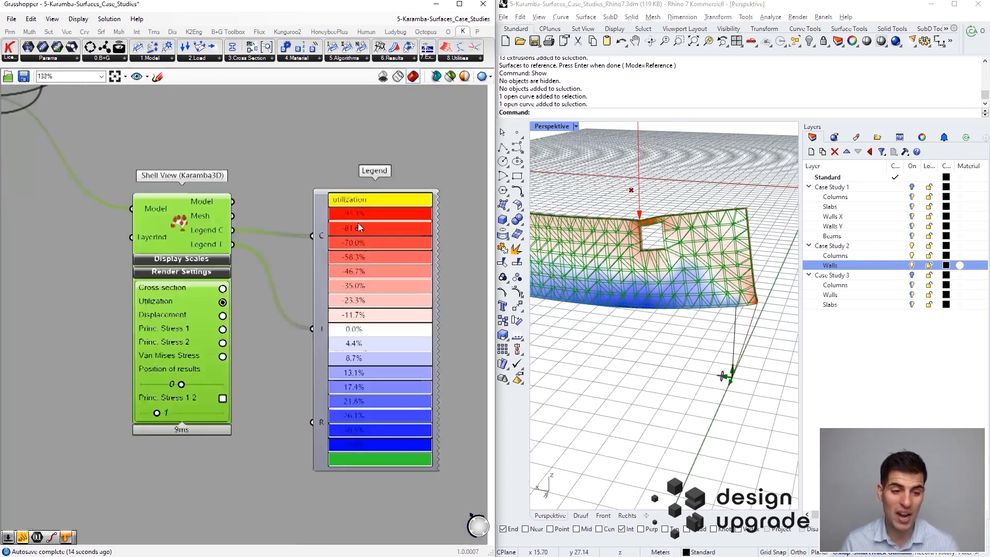
# - Nudge the opening to 0.19 ; 0.79 and read the legend peak of -131%
pyautogui.scroll(-3)
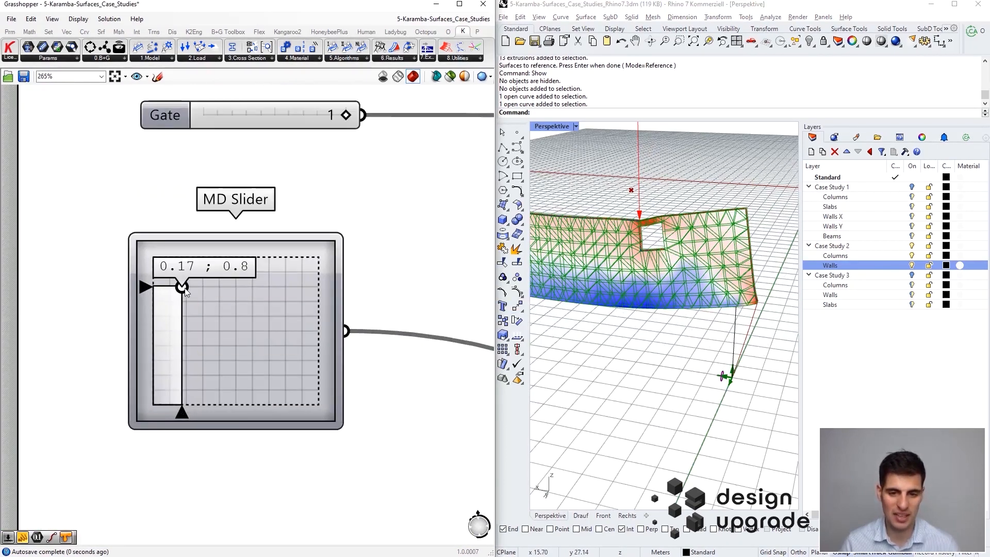
pyautogui.moveTo(182, 287); pyautogui.dragTo(188, 285)
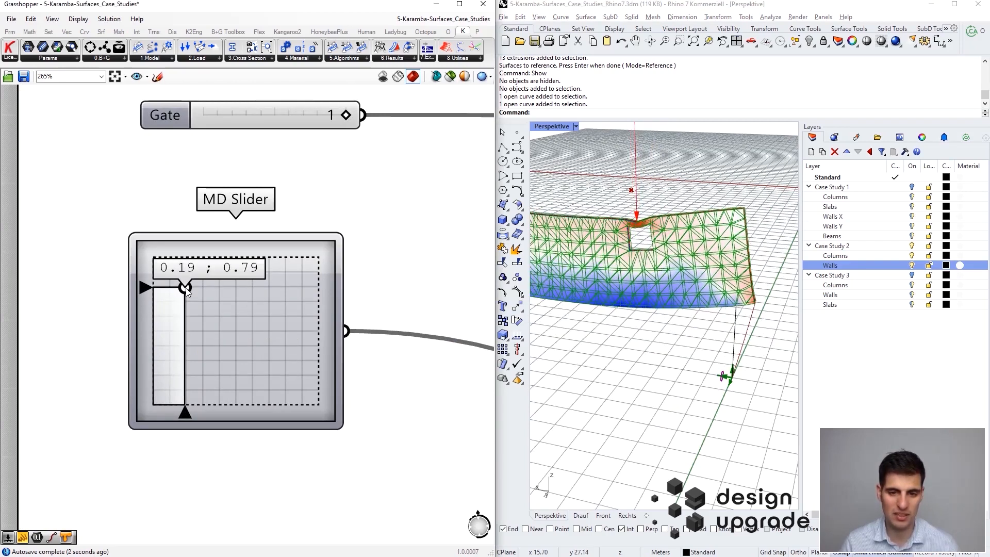
pyautogui.scroll(-3)
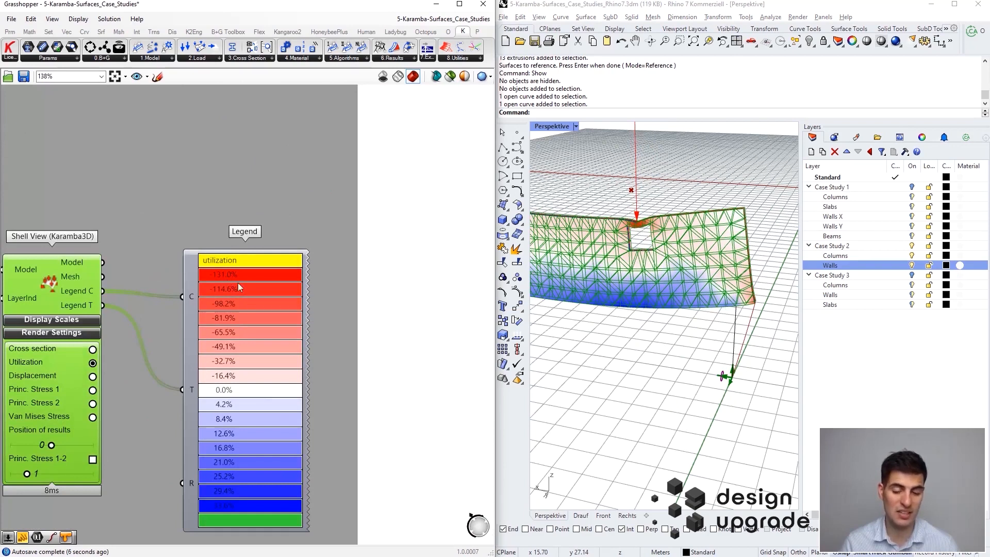
pyautogui.moveTo(258, 299)
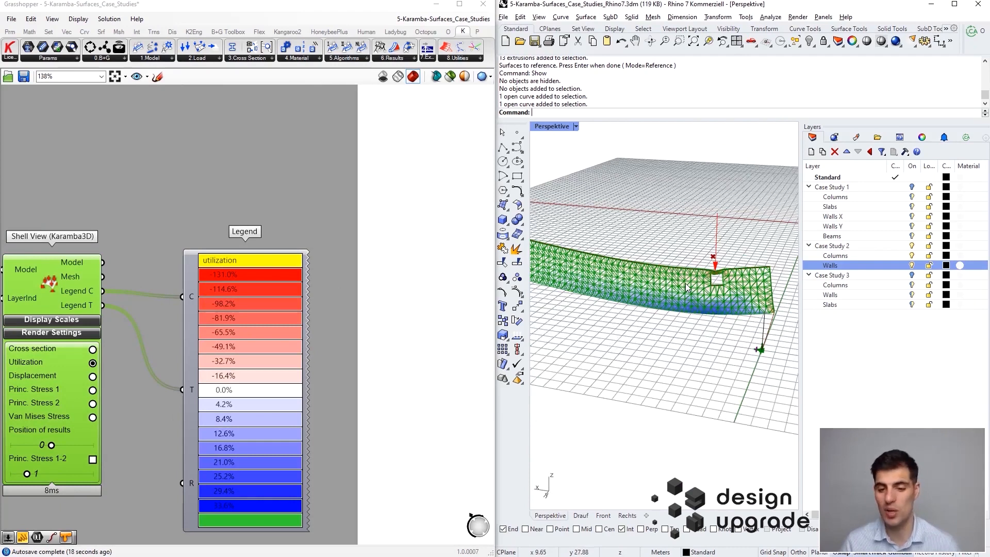
pyautogui.moveTo(746, 281)
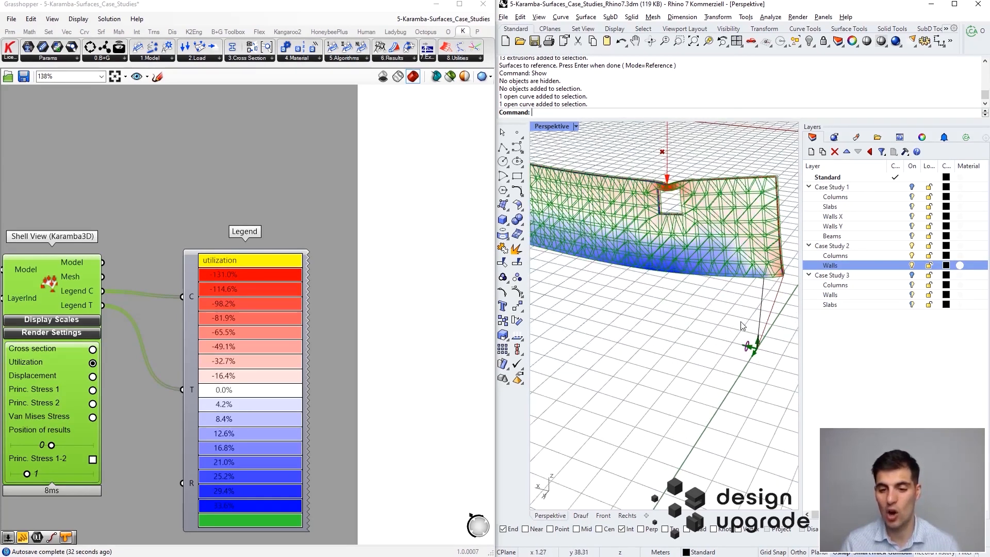
pyautogui.moveTo(665, 194)
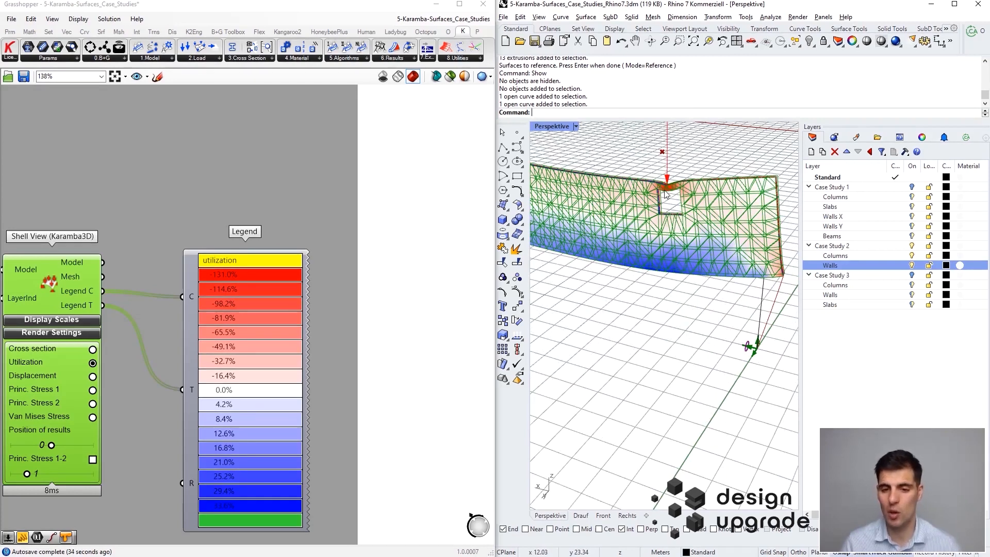
pyautogui.moveTo(774, 265)
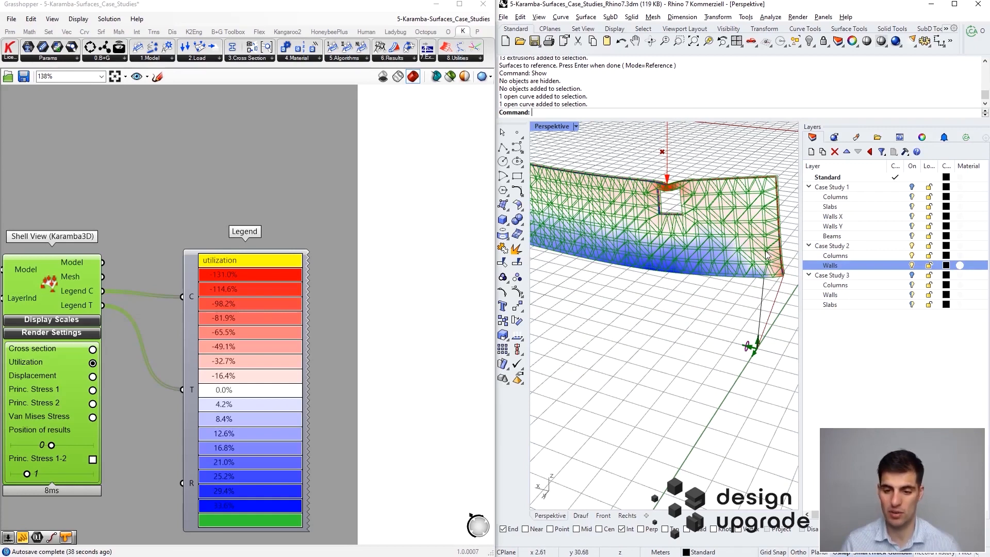
pyautogui.moveTo(764, 253)
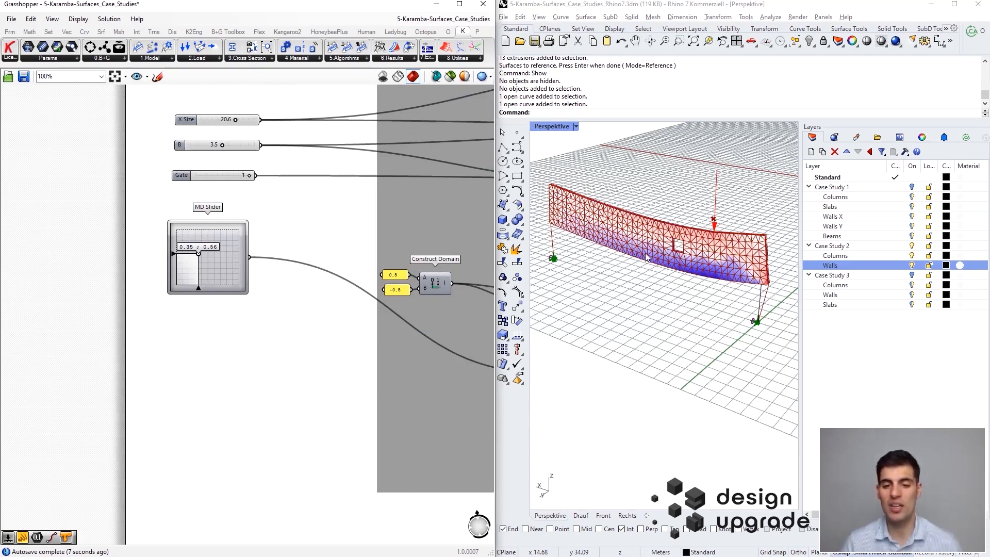
pyautogui.moveTo(778, 275)
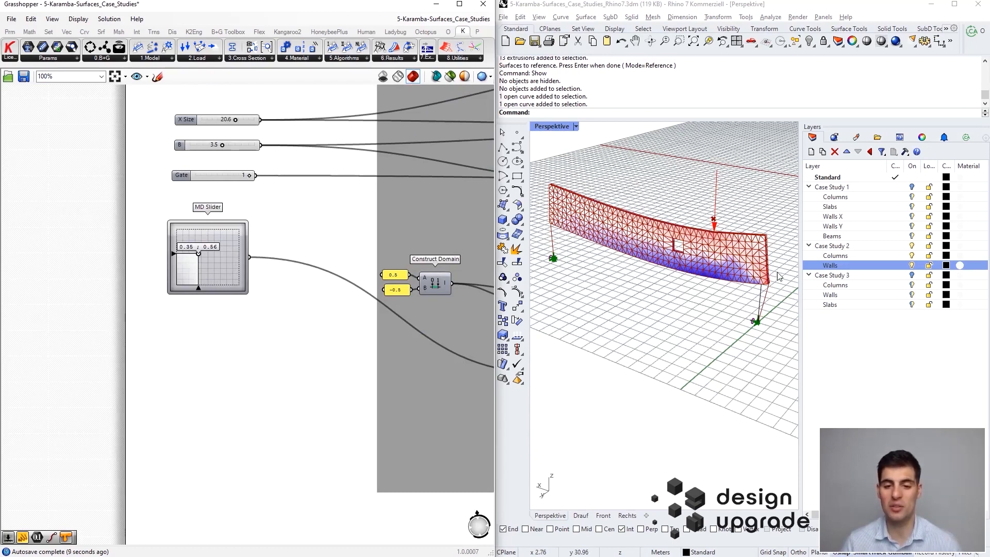
pyautogui.moveTo(771, 306)
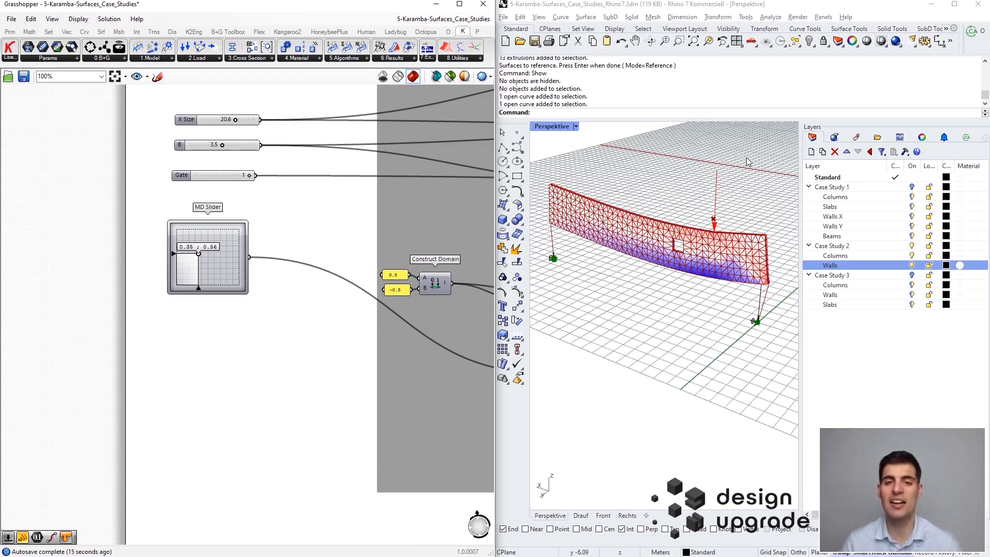
pyautogui.moveTo(750, 214)
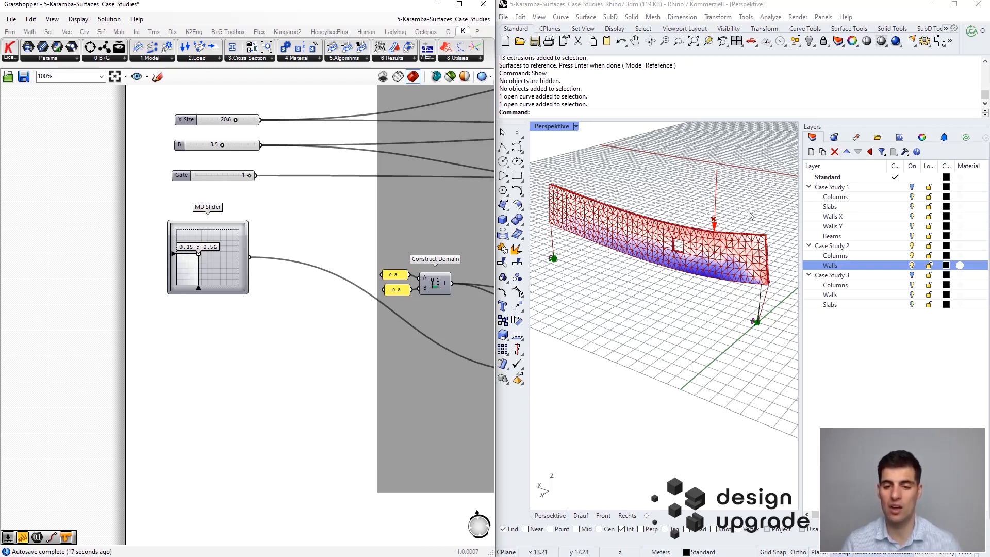